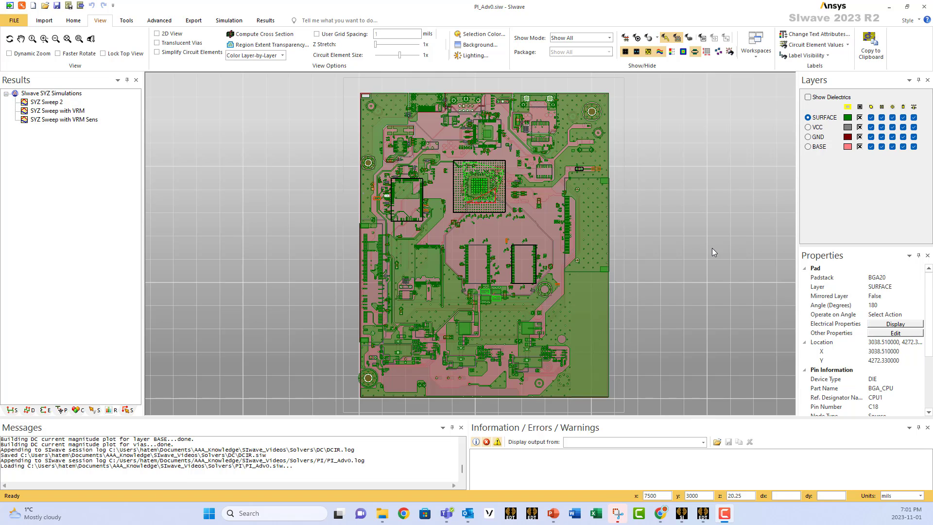
Open PI Configuration from the Workflow Wizard, listing the board's nets with CPU1
click(44, 20)
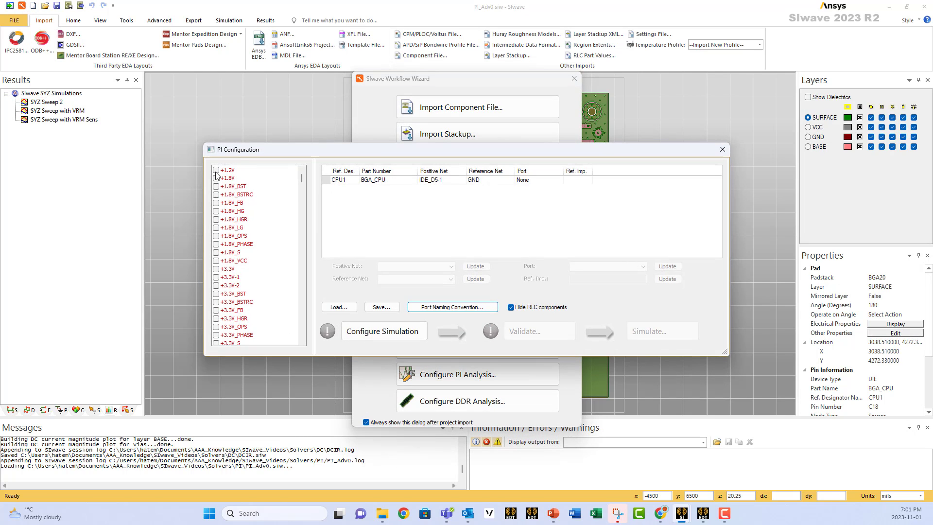
Show the PowerPoint PI Analysis slide with VRM circuit, linked nets and port
click(552, 514)
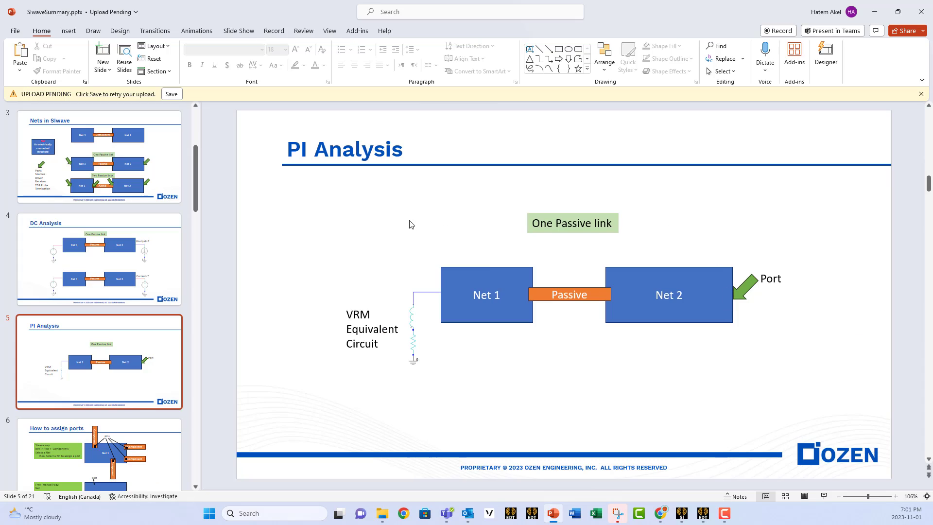
mouse_move(716, 375)
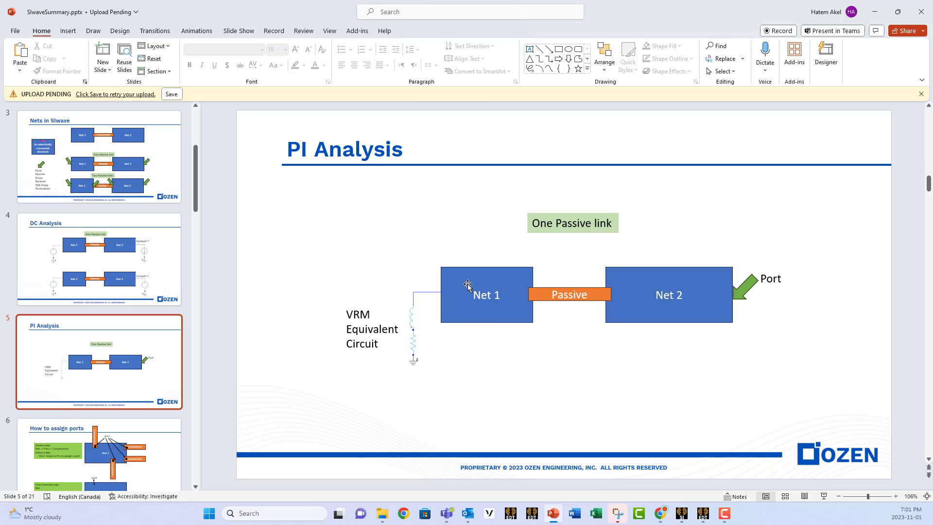
mouse_move(684, 262)
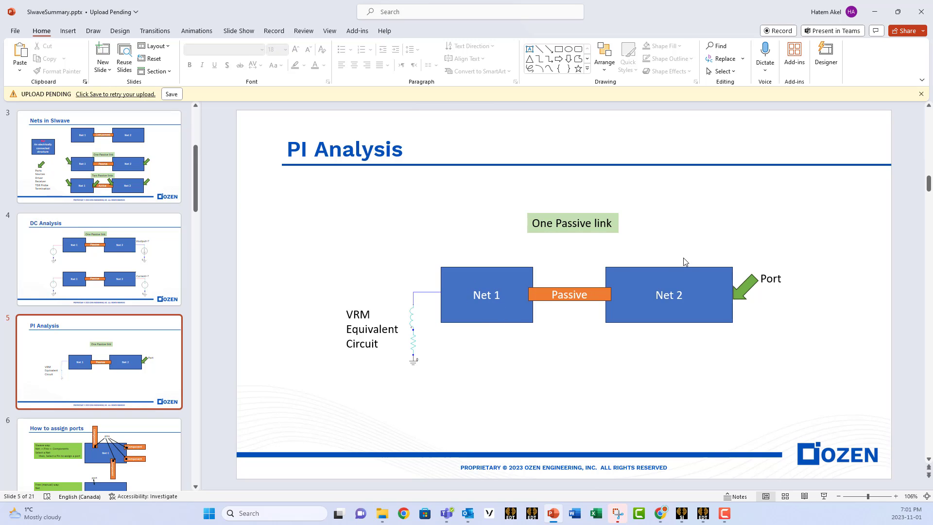
mouse_move(571, 309)
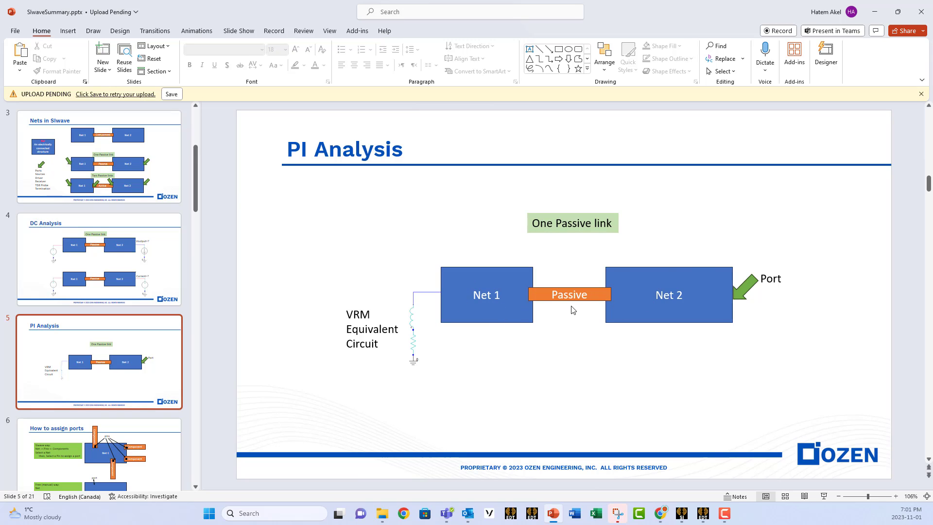
mouse_move(586, 308)
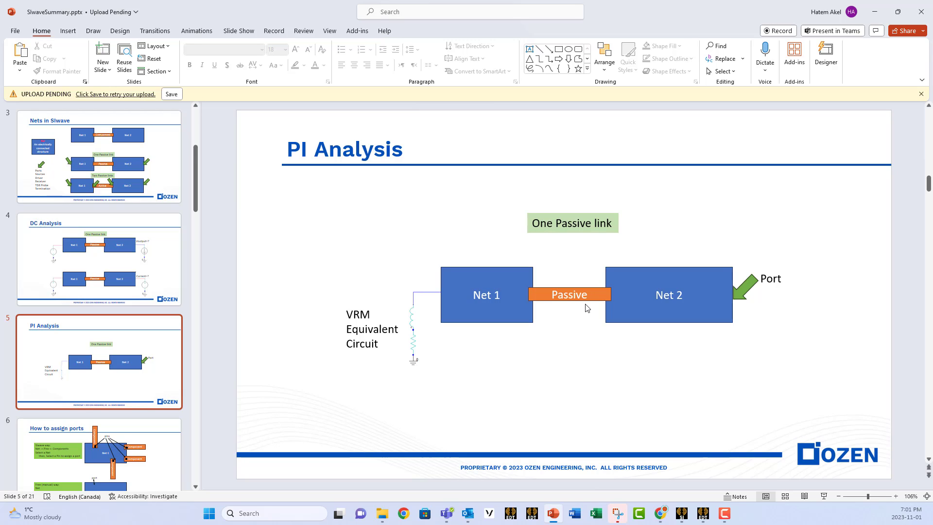
mouse_move(575, 311)
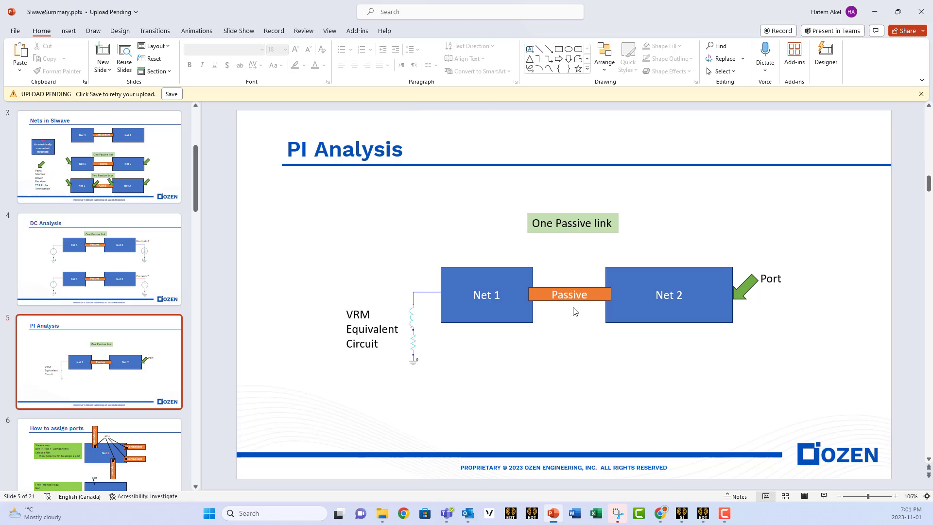
mouse_move(527, 332)
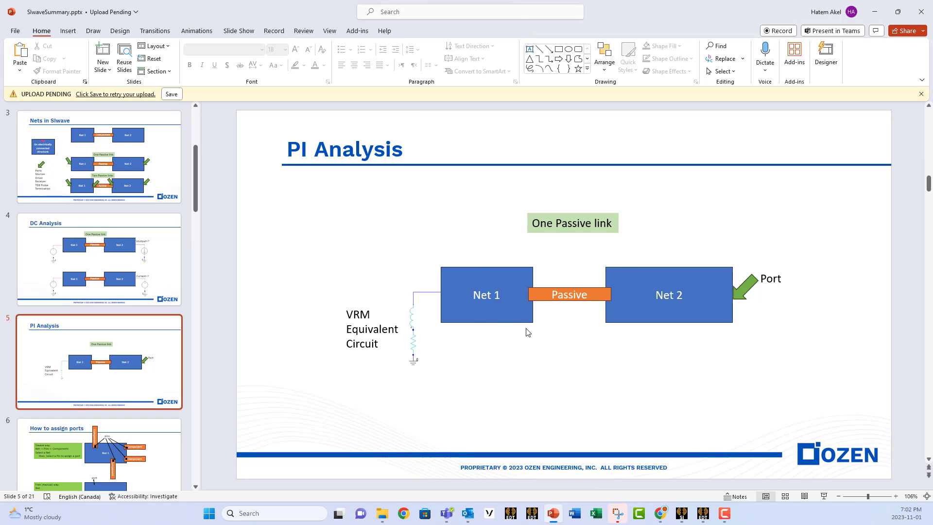
mouse_move(586, 292)
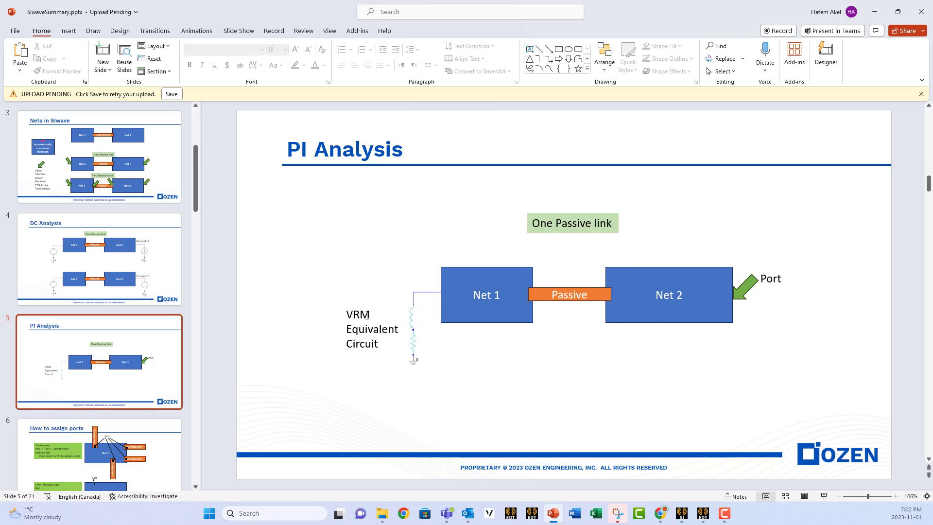
mouse_move(543, 206)
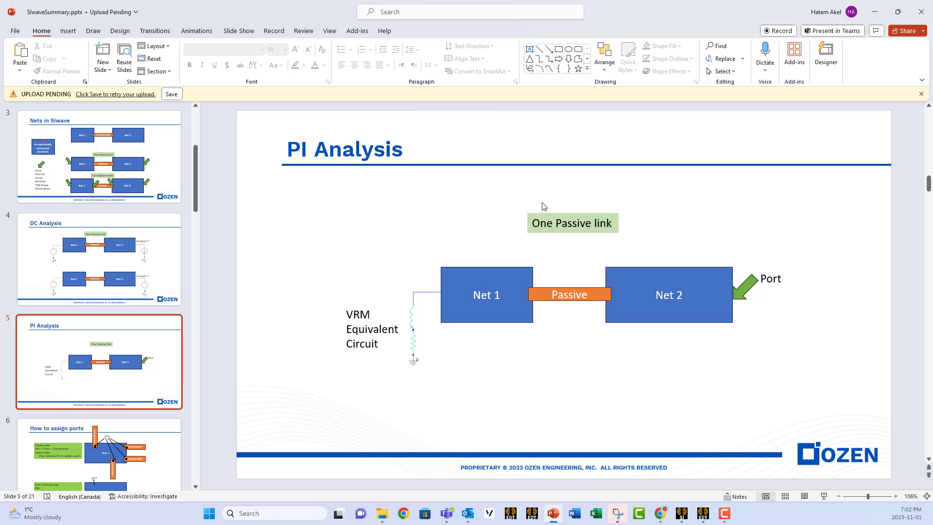
mouse_move(732, 300)
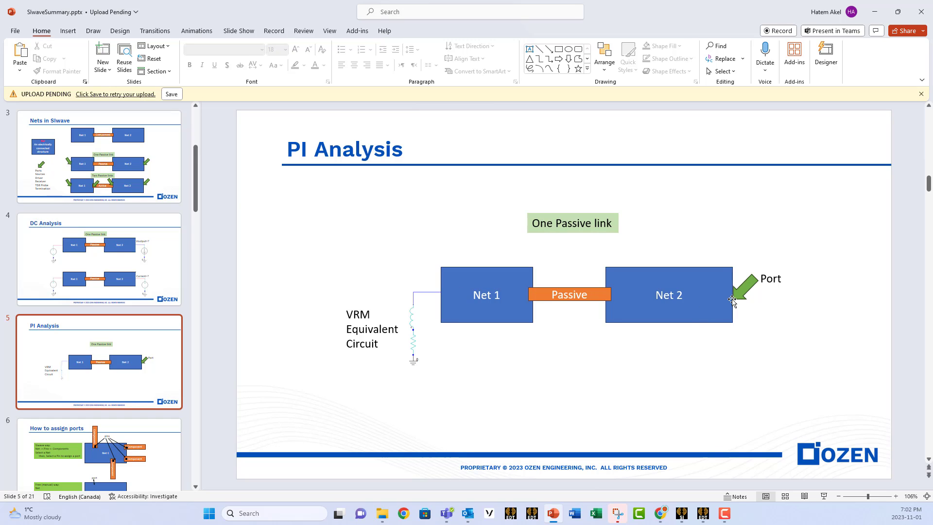
mouse_move(418, 308)
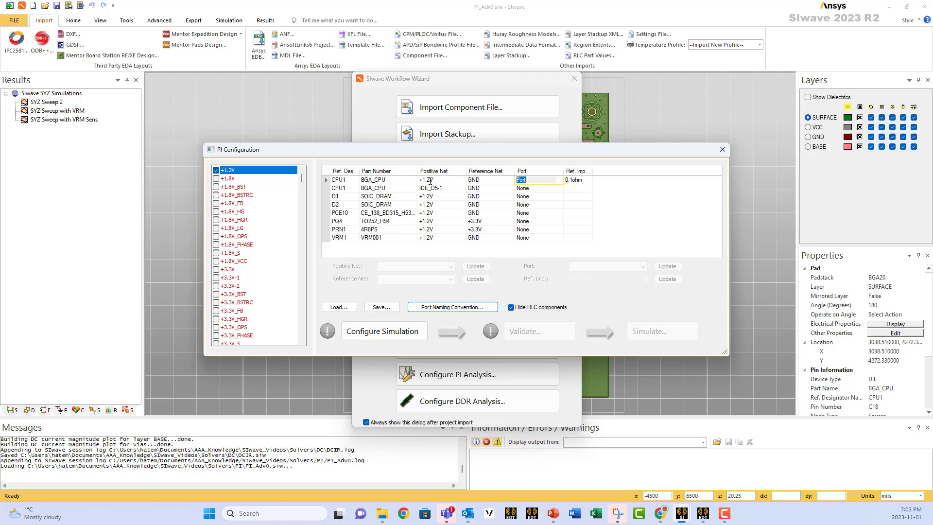
Configure the +1.2V simulation with the 0.1 ohm CPU1 port and pass validation
click(383, 331)
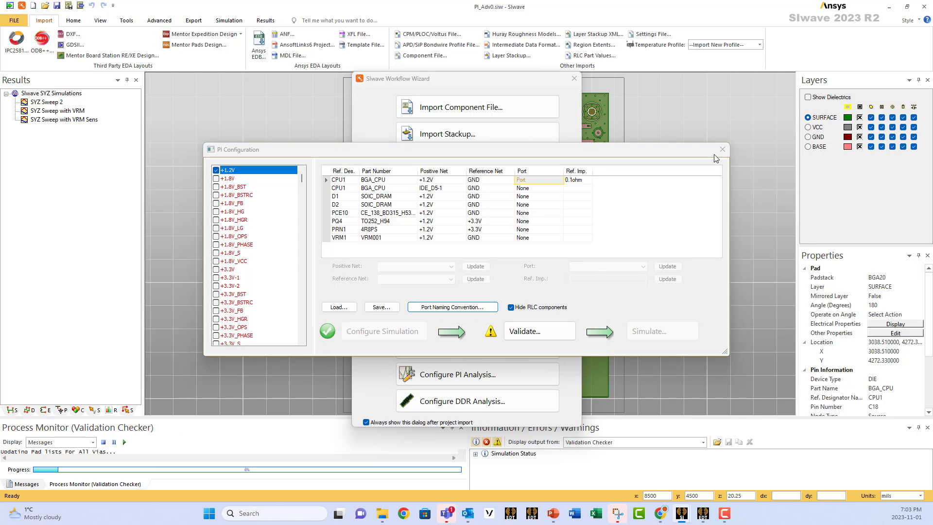
click(538, 331)
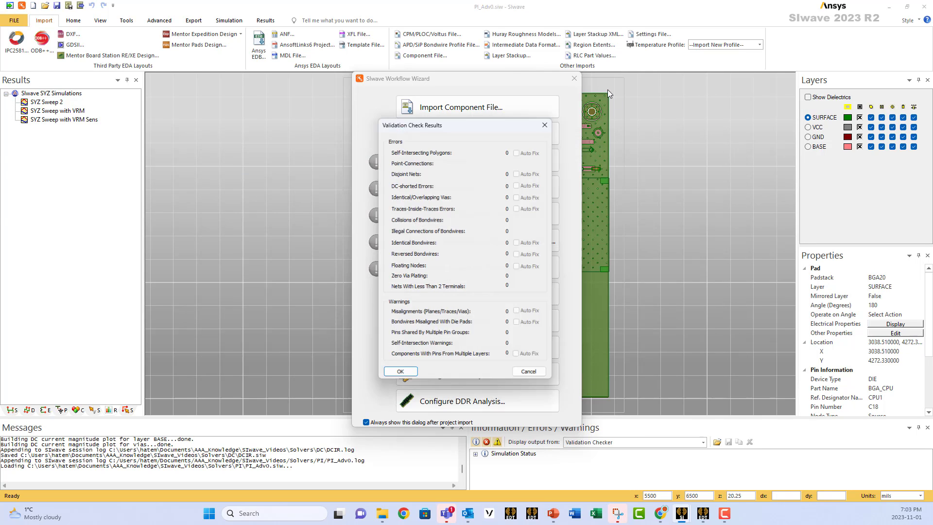
click(400, 371)
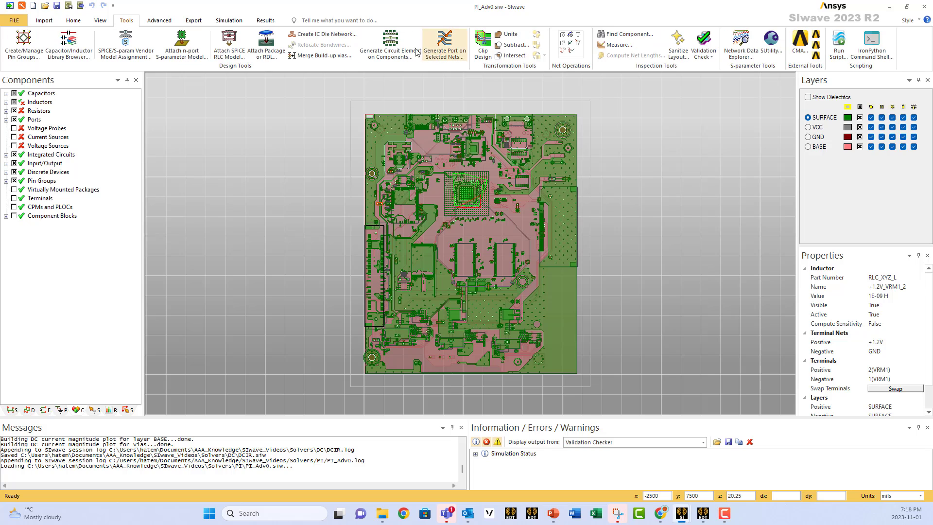
mouse_move(390, 45)
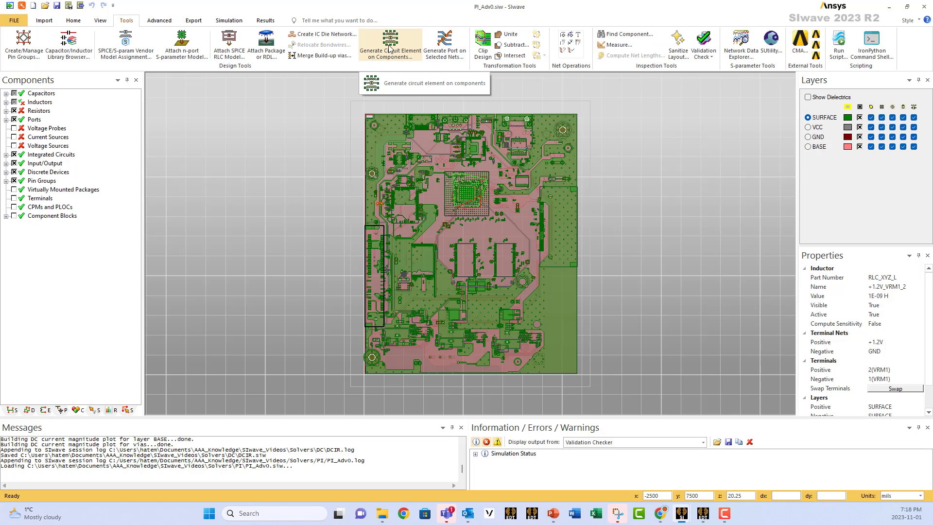
Add a 4.7E-10 H, 0.008 ohm inductor on VRM001 between pins 2 and 1
click(389, 44)
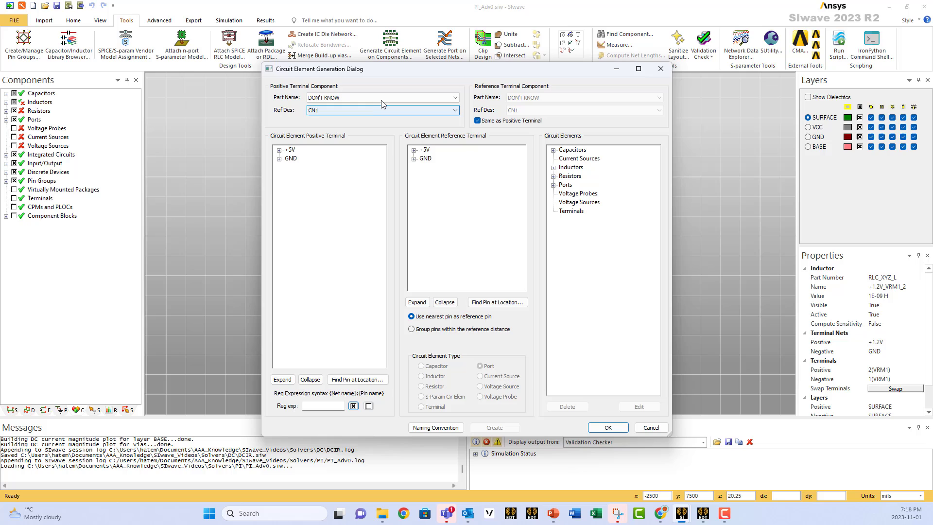
click(455, 97)
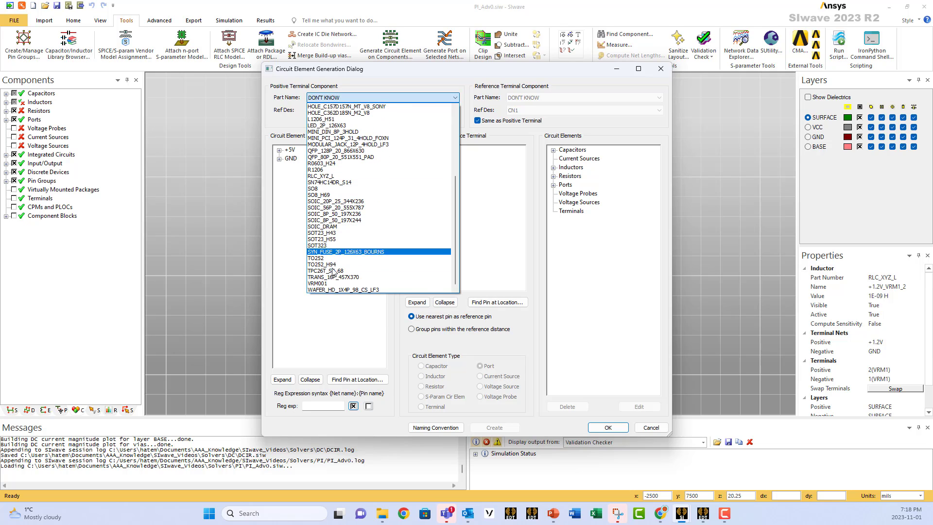
click(318, 283)
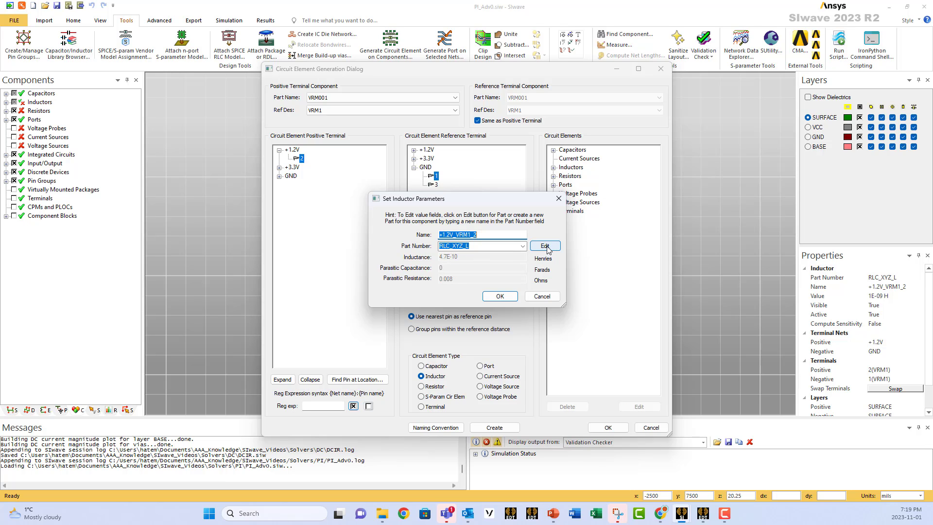
click(544, 246)
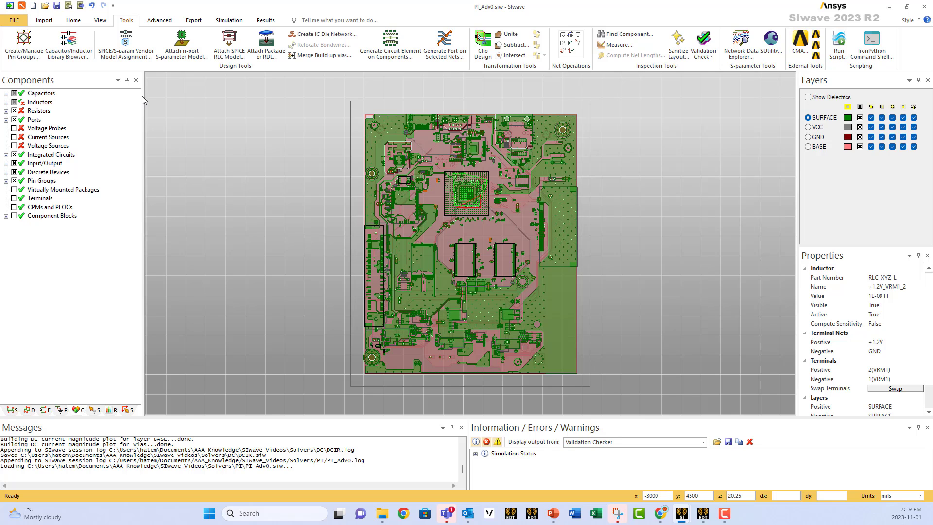
Verify RLC_XYZ_L is the only active inductor in Circuit Element Parameters
click(73, 21)
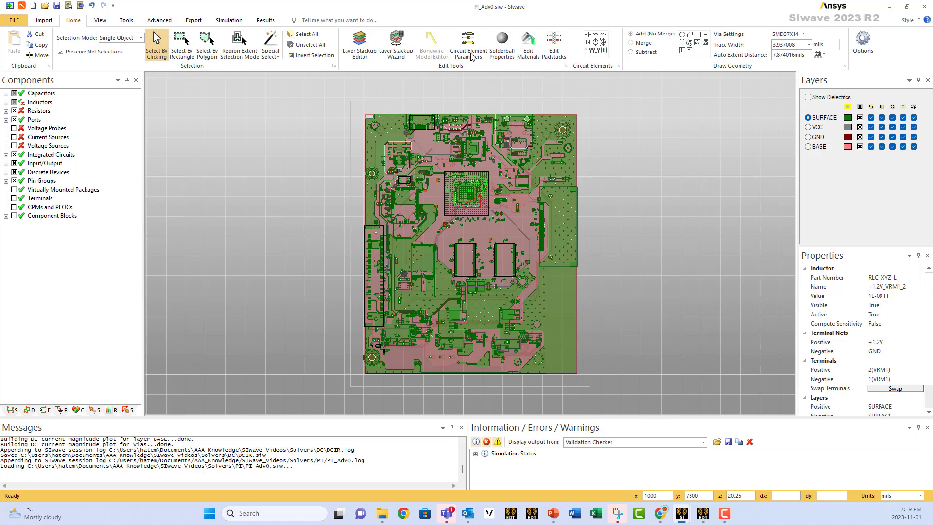
click(468, 45)
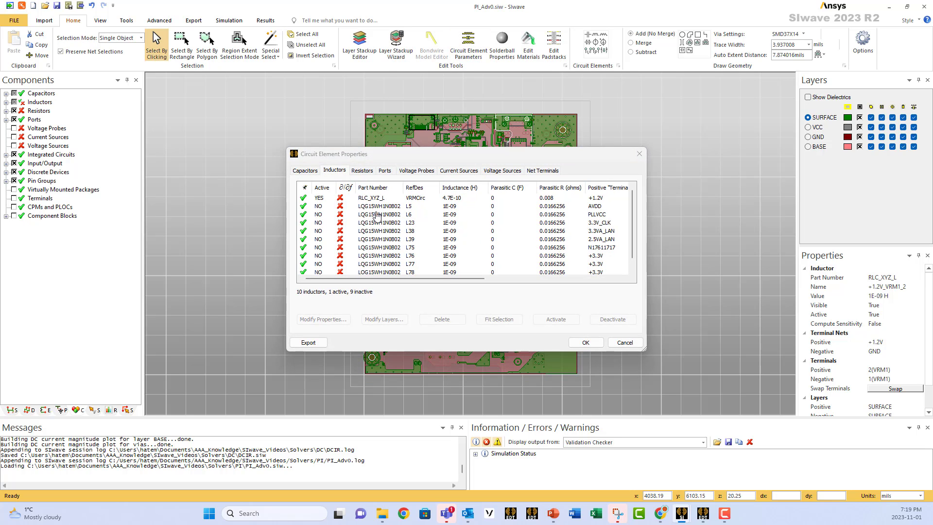
click(373, 197)
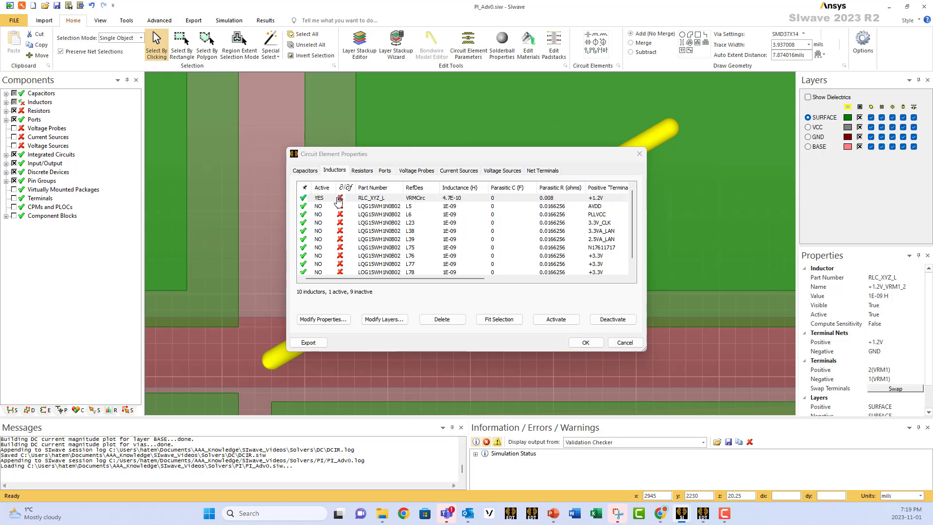
click(585, 342)
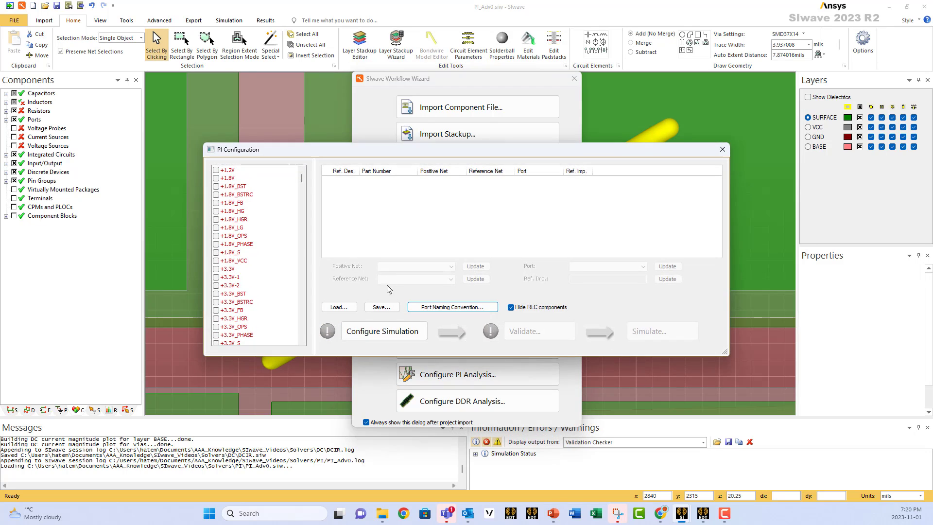
Select the +1.2V net and configure the PI with VRM simulation
click(226, 170)
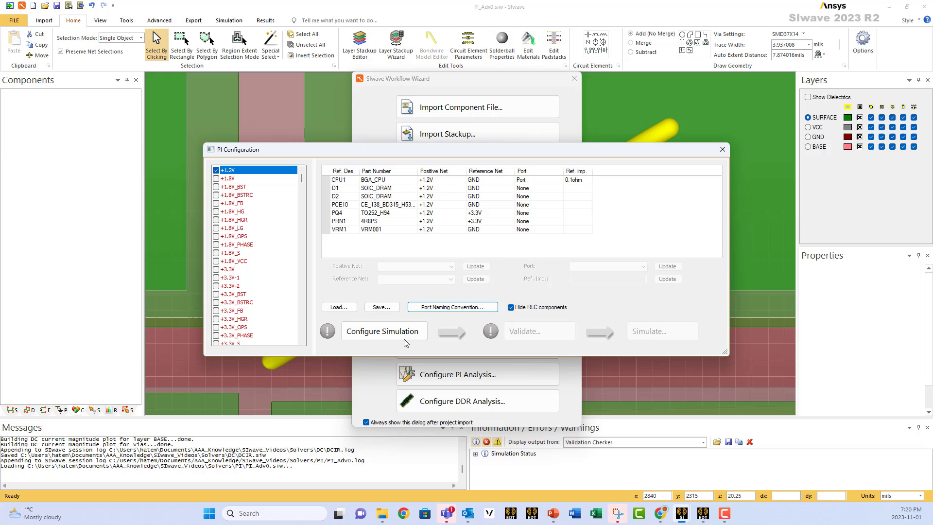
click(384, 331)
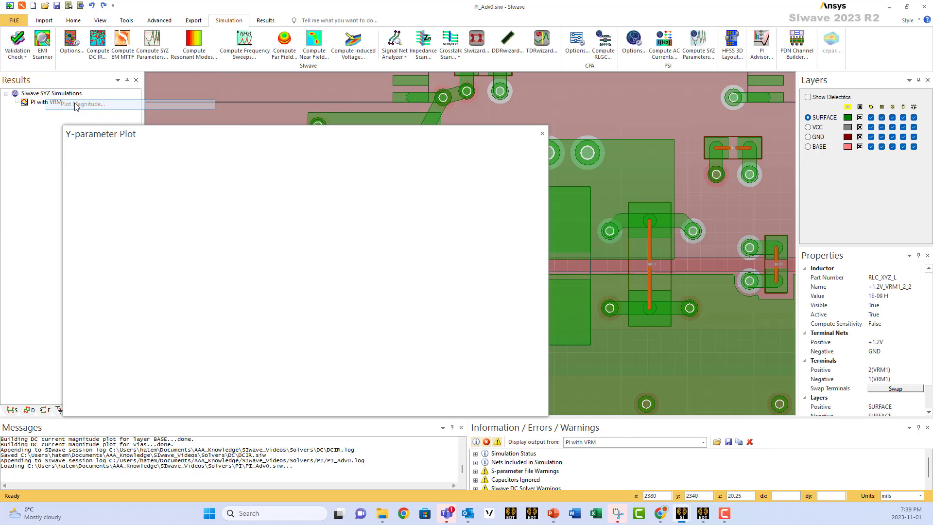
Plot the PI with VRM result magnitude and show the Z-parameter impedance plot
click(88, 104)
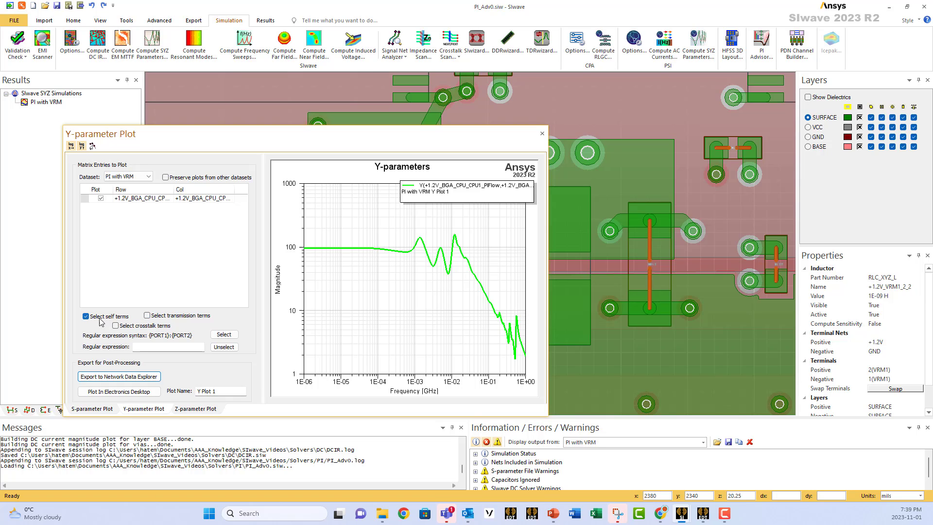
click(195, 408)
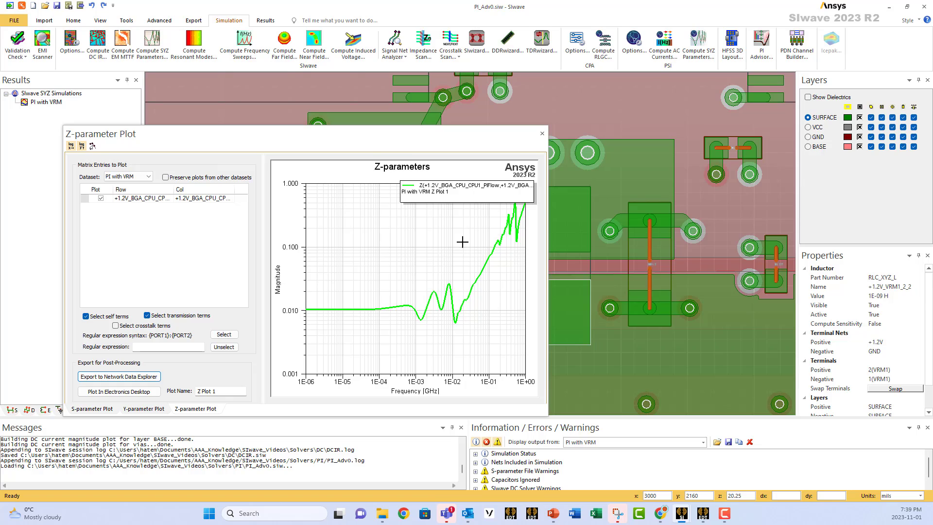
mouse_move(413, 308)
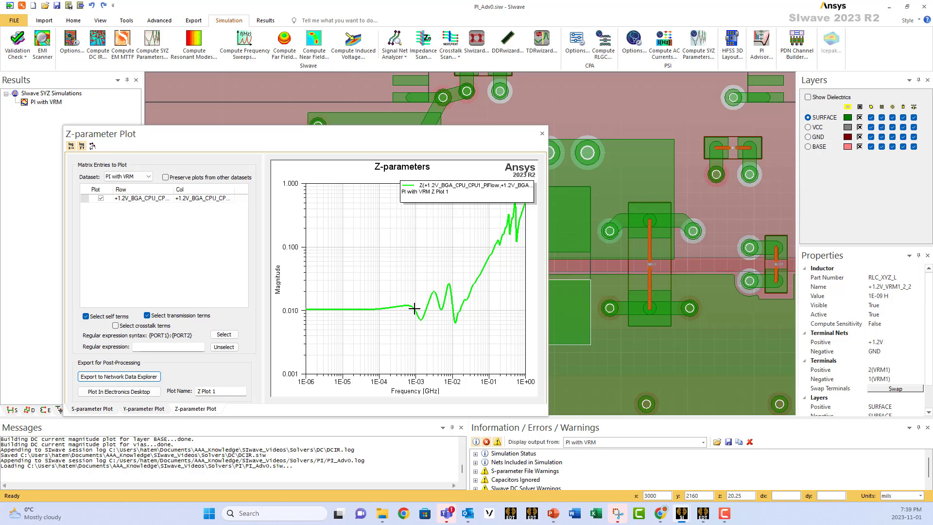